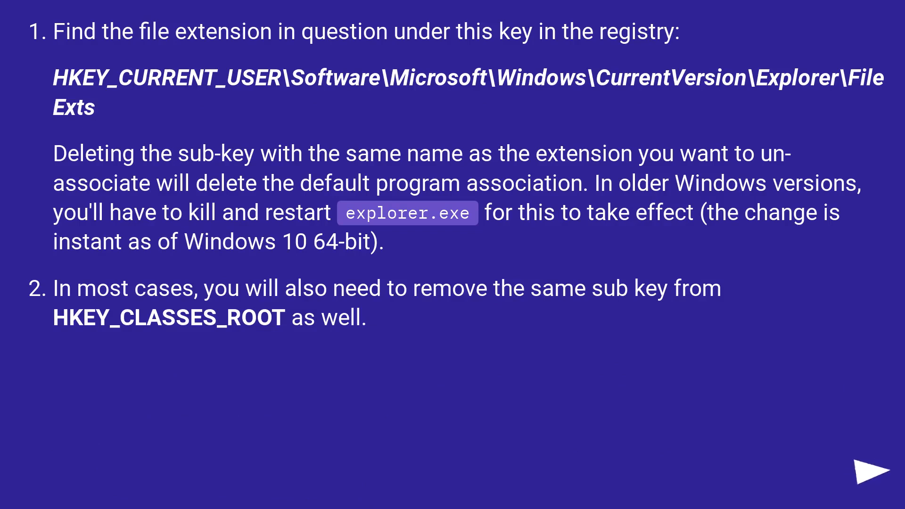
- Advance the answer slide to the closing note that explorer.exe needs no restart on Win7/Win8
{"action": "left_click", "coordinate": [873, 476]}
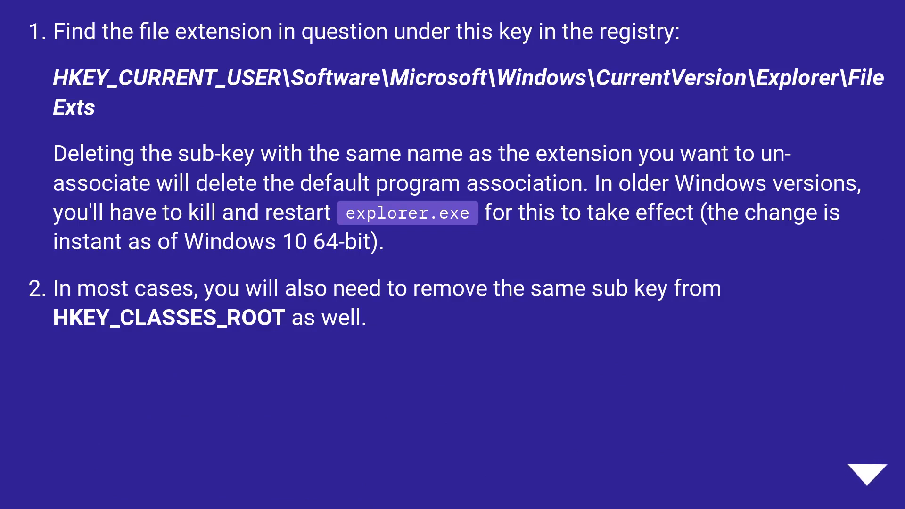
{"action": "left_click", "coordinate": [875, 472]}
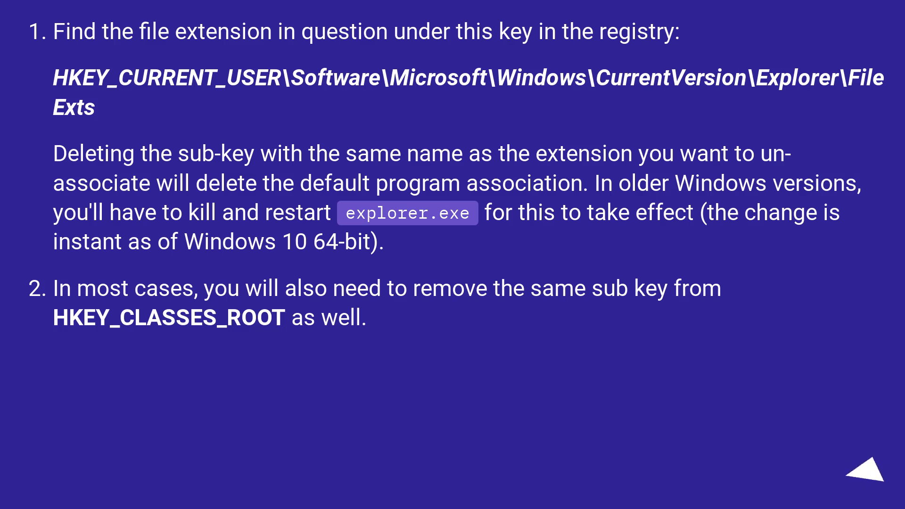
{"action": "left_click", "coordinate": [874, 483]}
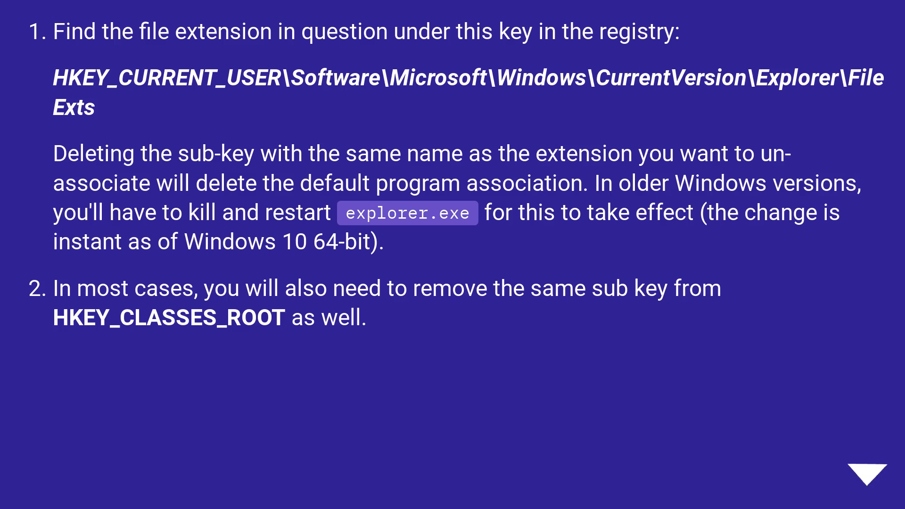
{"action": "left_click", "coordinate": [861, 475]}
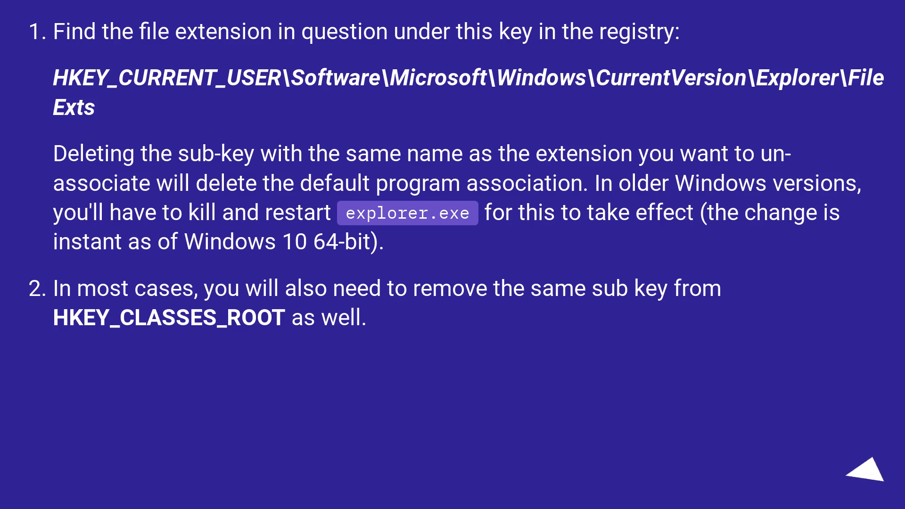
{"action": "left_click", "coordinate": [862, 479]}
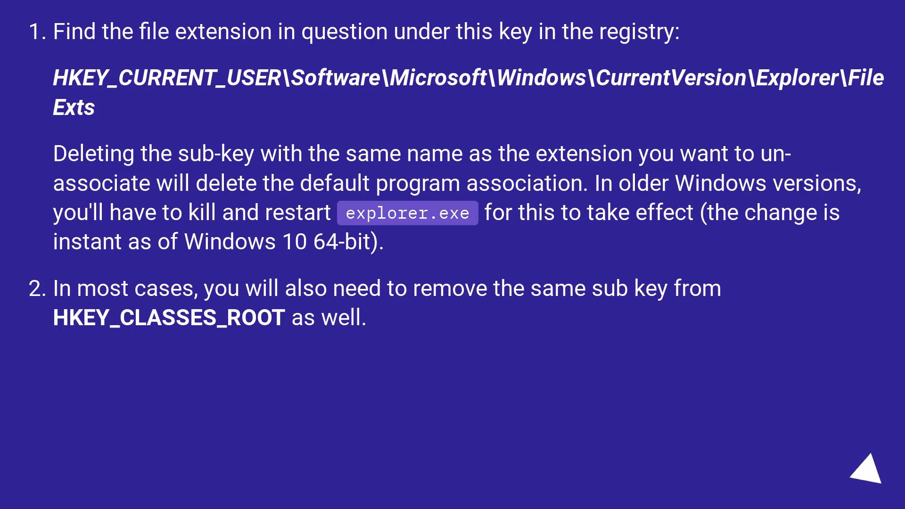
{"action": "left_click", "coordinate": [874, 476]}
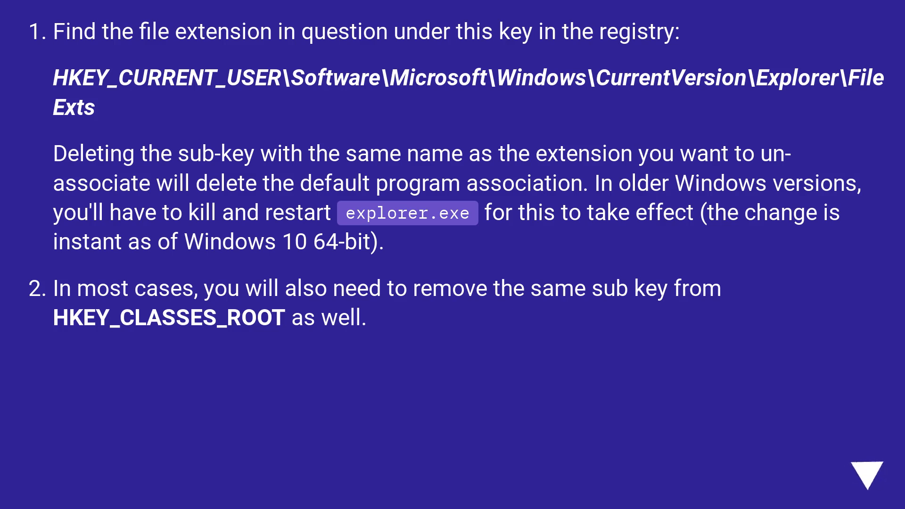
{"action": "left_click", "coordinate": [875, 469]}
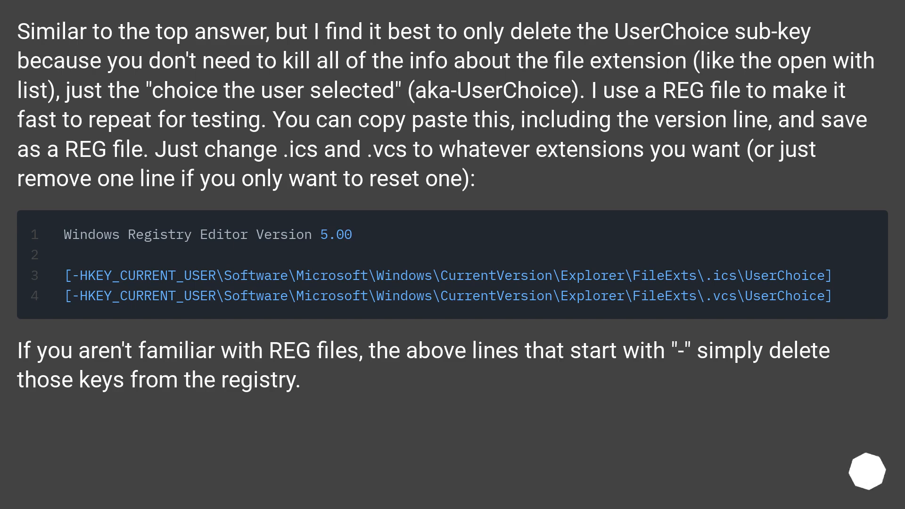
{"action": "scroll", "scroll_direction": "down", "scroll_amount": 3}
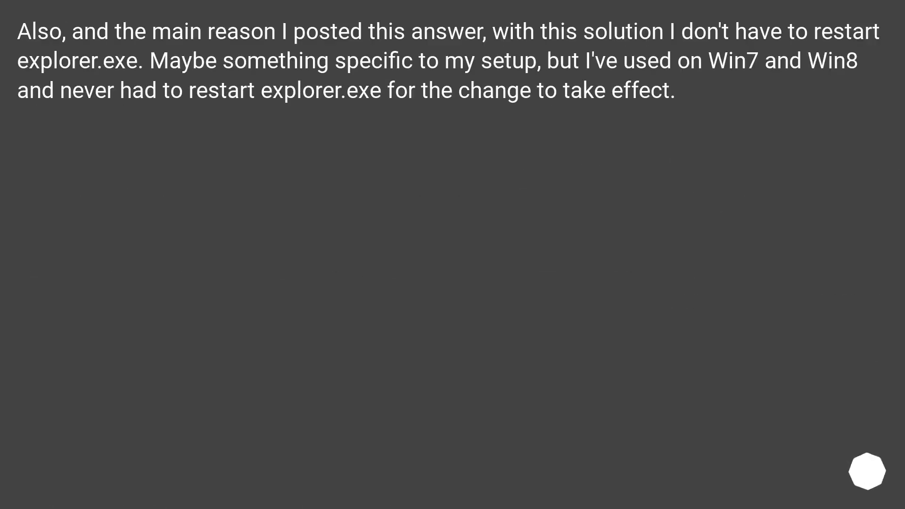